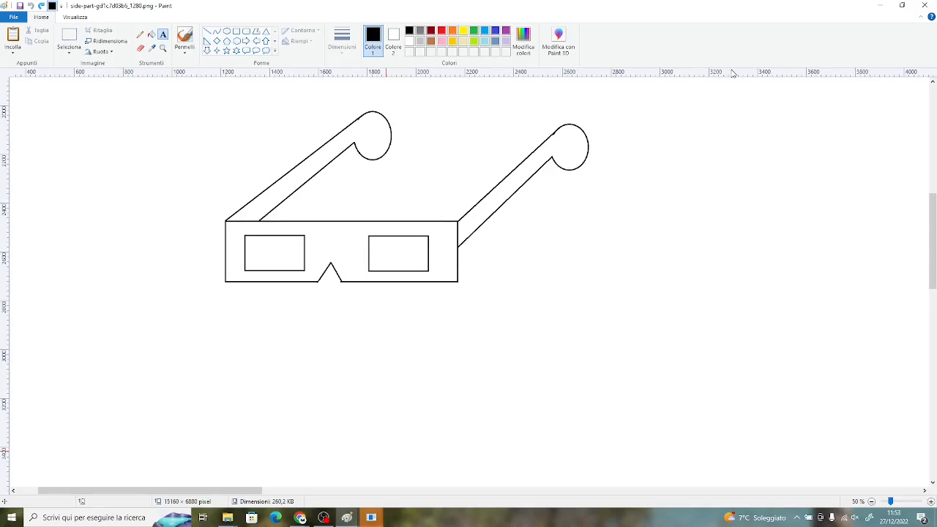
{"action": "mouse_move", "coordinate": [224, 117]}
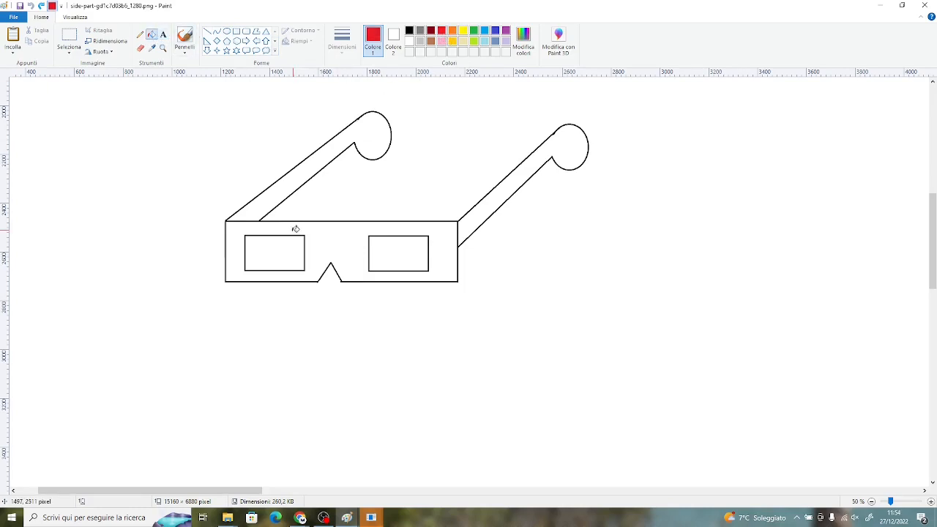
Fill the left lens red, the right lens blue and the glasses frame grey.
{"action": "left_click", "coordinate": [276, 252]}
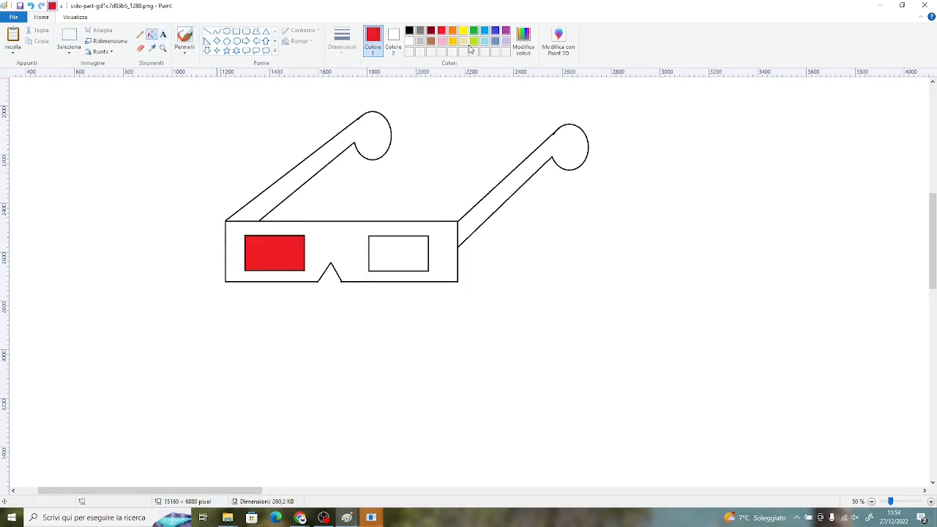
{"action": "left_click", "coordinate": [398, 255]}
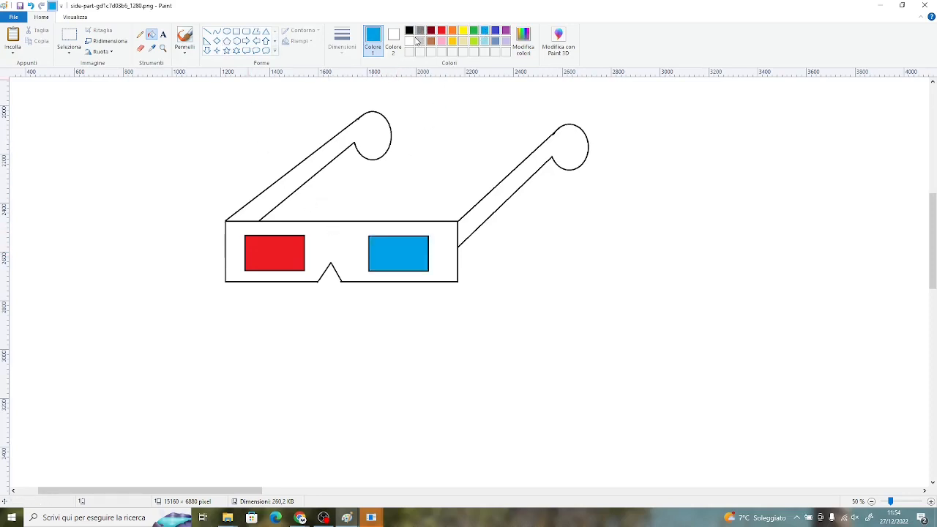
{"action": "left_click", "coordinate": [308, 168]}
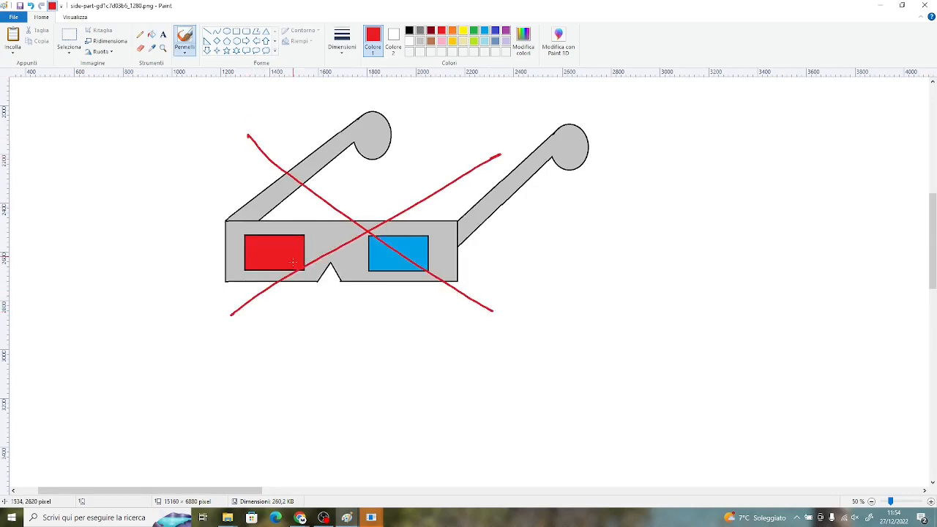
{"action": "mouse_move", "coordinate": [331, 213]}
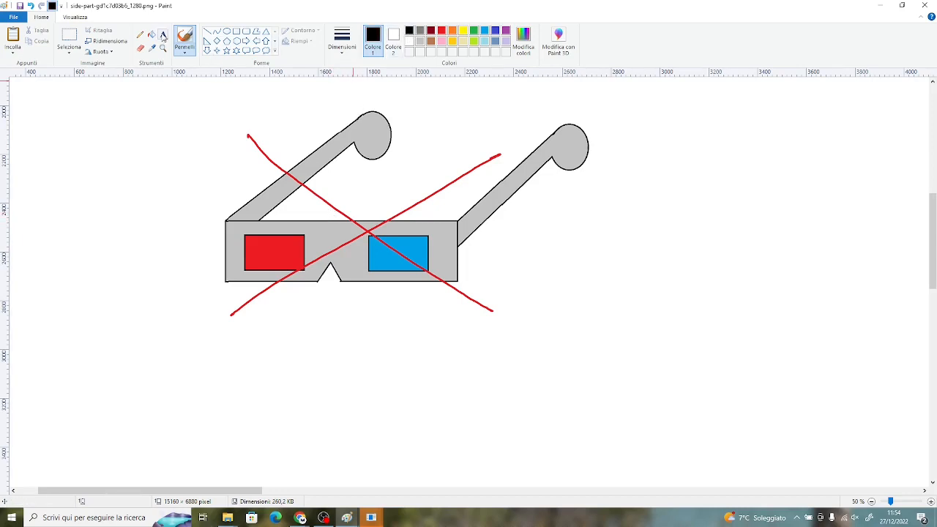
Add the bold caption 'cross-eyed technique' to the right of the crossed-out glasses.
{"action": "type", "text": "cr"}
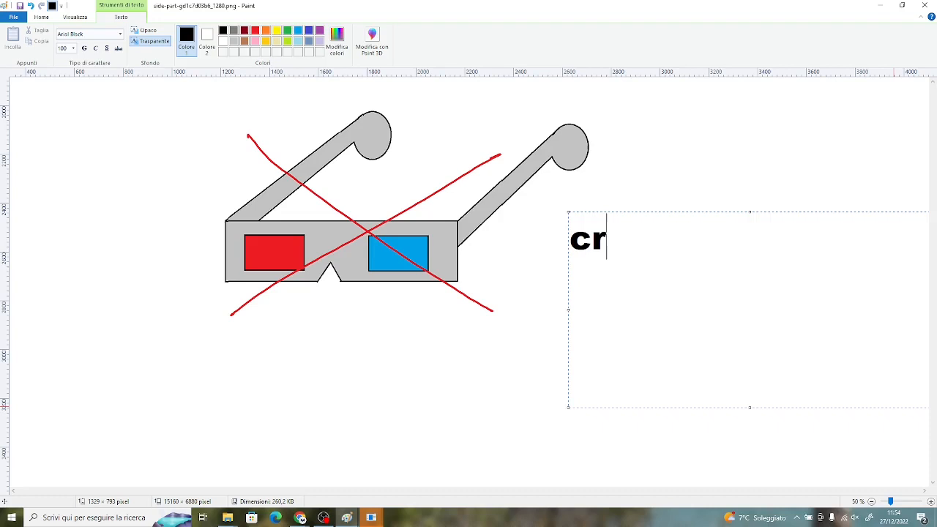
{"action": "type", "text": "oss-e"}
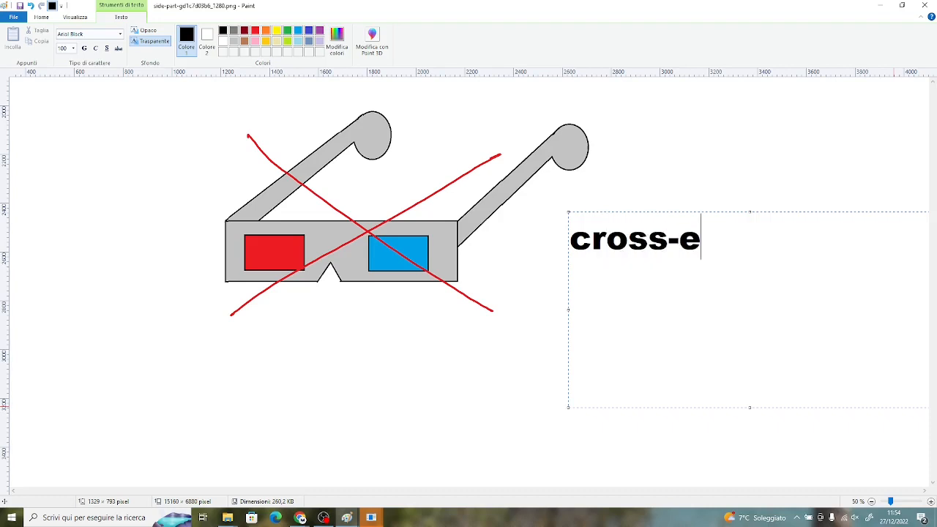
{"action": "type", "text": "yed technique"}
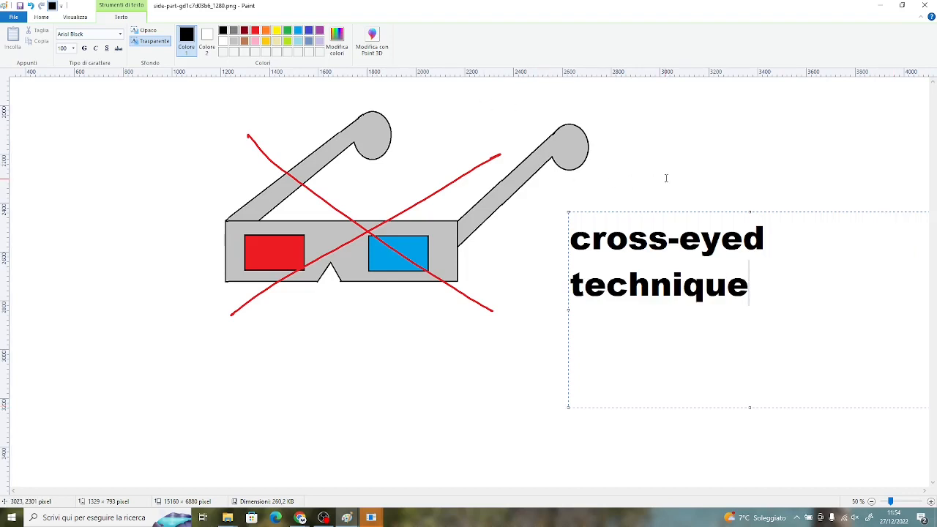
{"action": "left_click", "coordinate": [809, 296]}
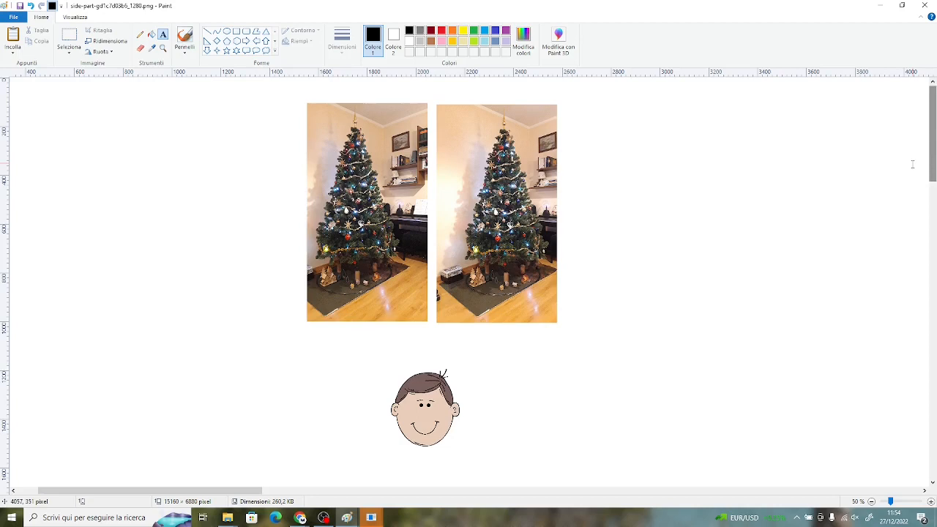
Place a text box beside the cartoon face reading 'you'.
{"action": "left_click_drag", "start_coordinate": [482, 396], "coordinate": [520, 428]}
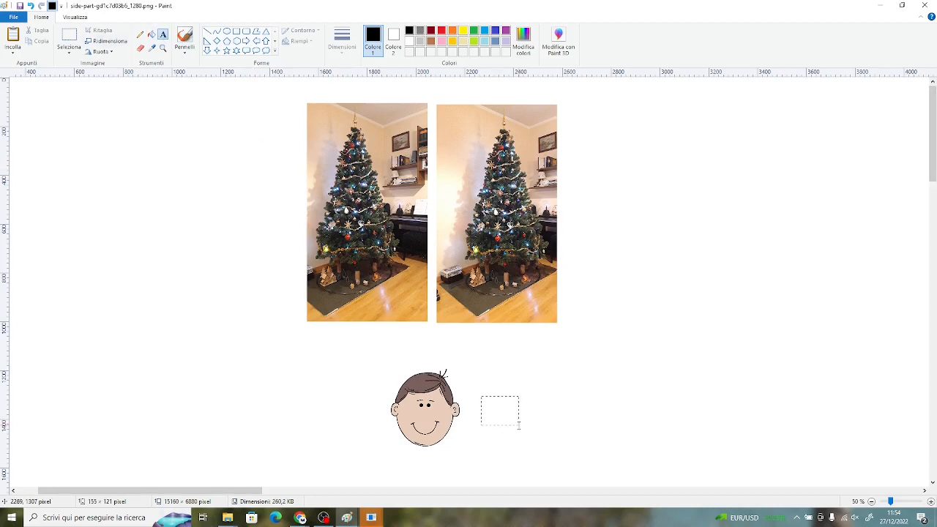
{"action": "type", "text": "you"}
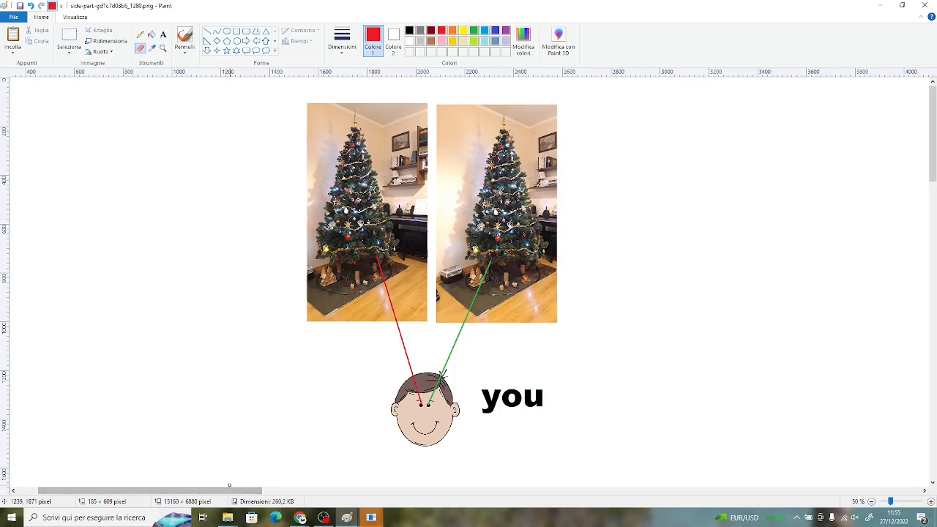
{"action": "mouse_move", "coordinate": [686, 403]}
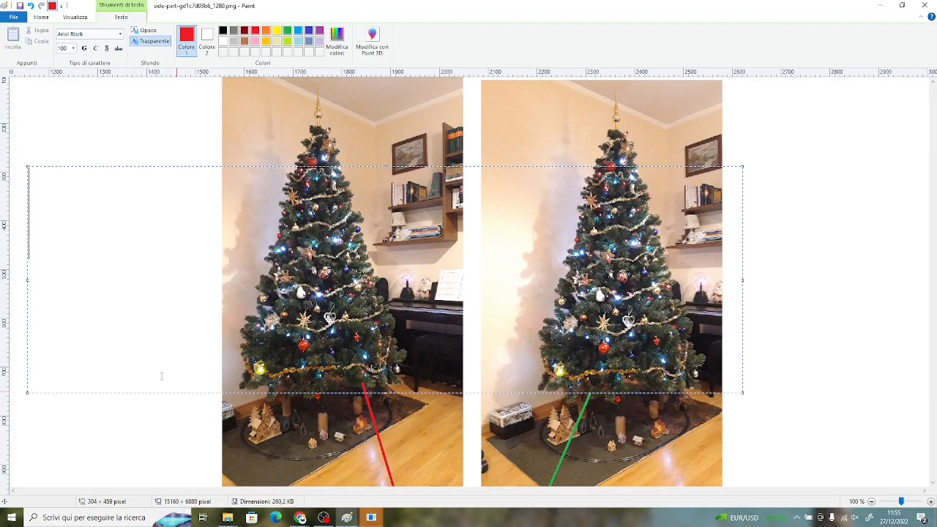
Write the label 'no 3d effect!!' in black near the top left of the tree photos.
{"action": "left_click", "coordinate": [223, 31]}
{"action": "type", "text": "30"}
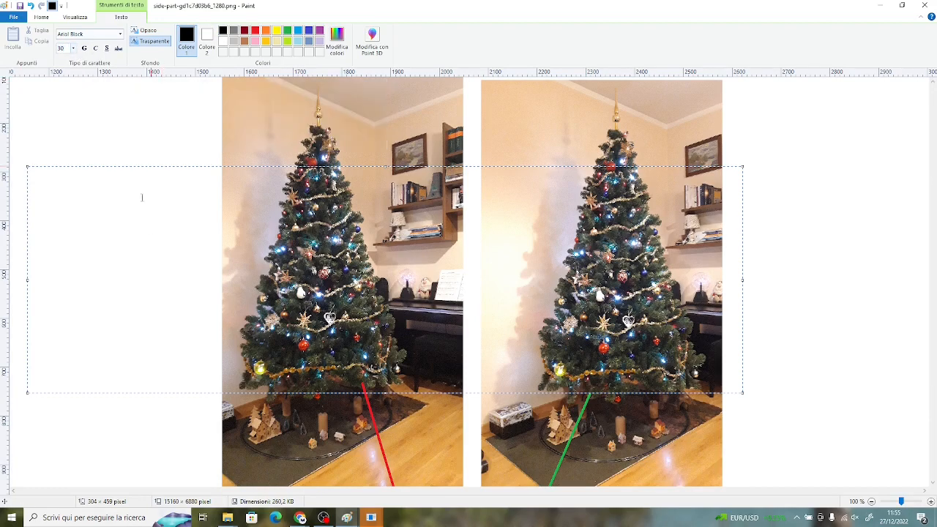
{"action": "type", "text": "no"}
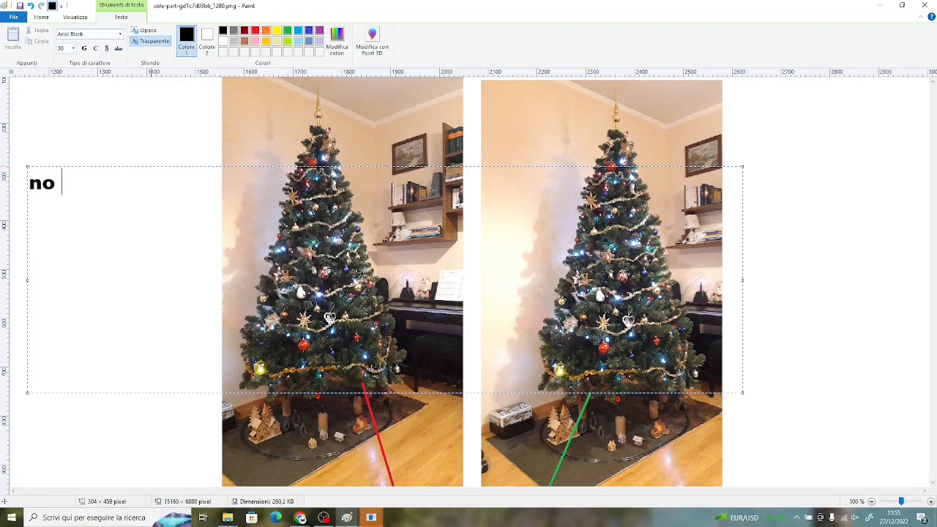
{"action": "type", "text": "3d effect"}
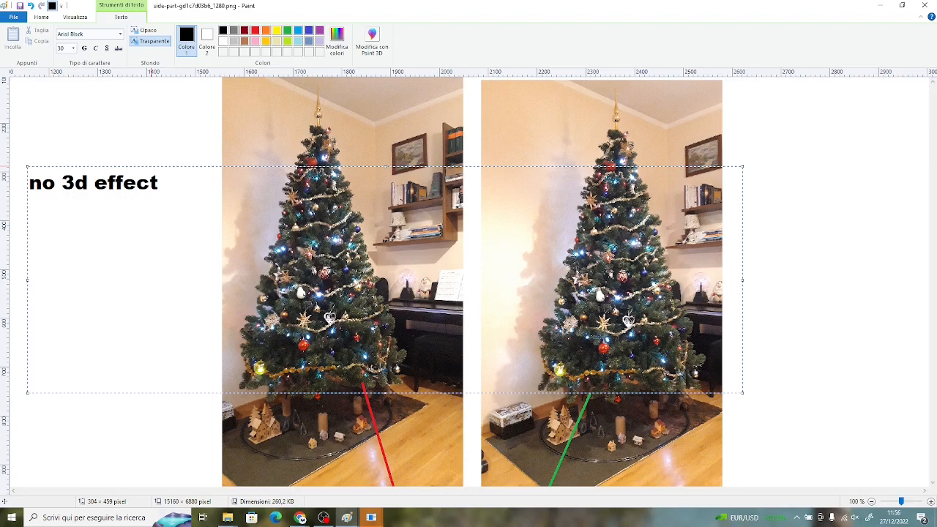
{"action": "type", "text": "!!"}
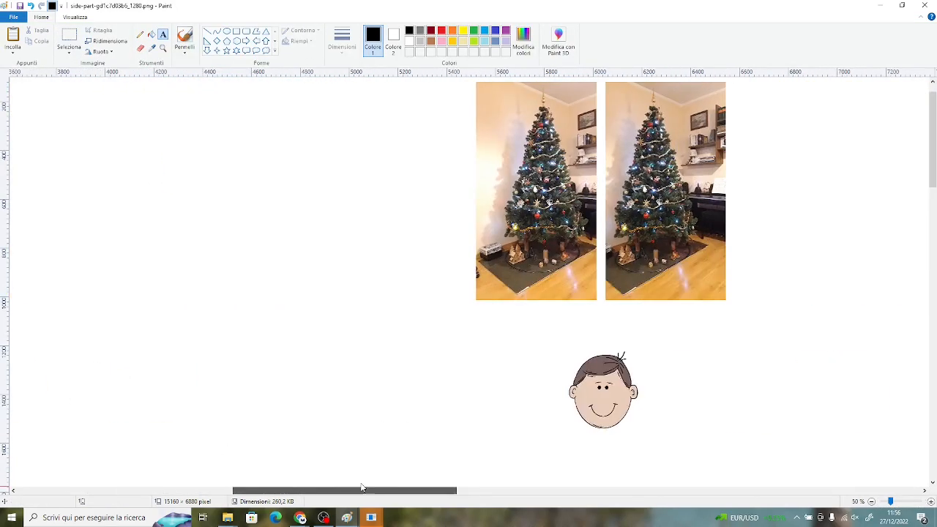
Add the caption 'swap the images!' beside the second pair of tree photos.
{"action": "type", "text": "swap"}
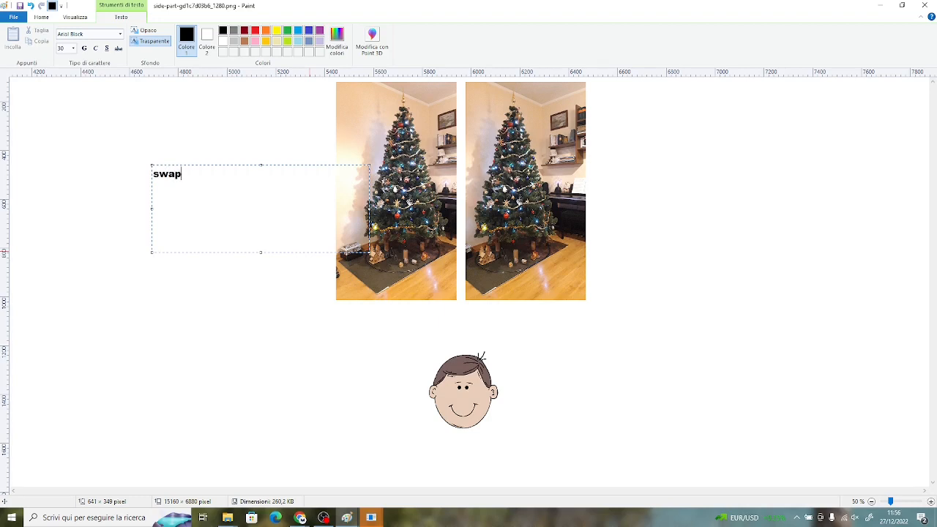
{"action": "type", "text": "the images!"}
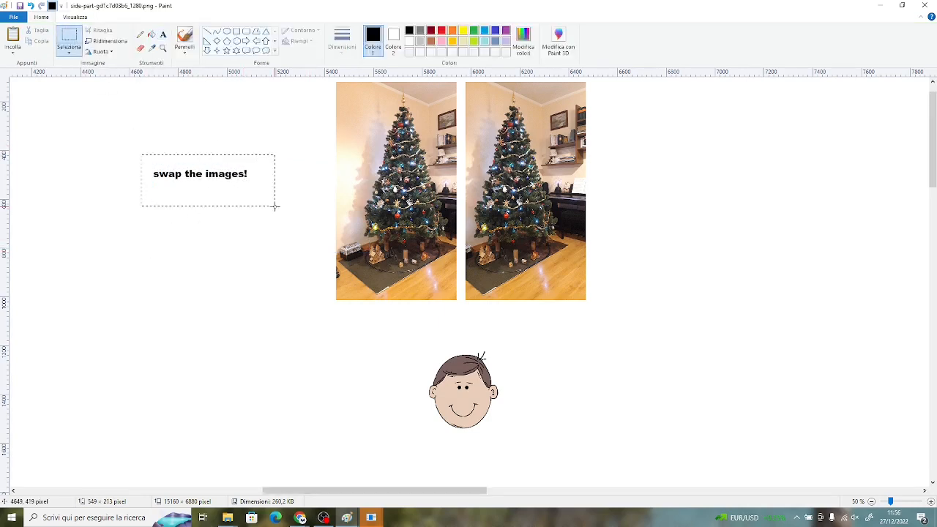
{"action": "scroll", "scroll_direction": "left", "scroll_amount": 3}
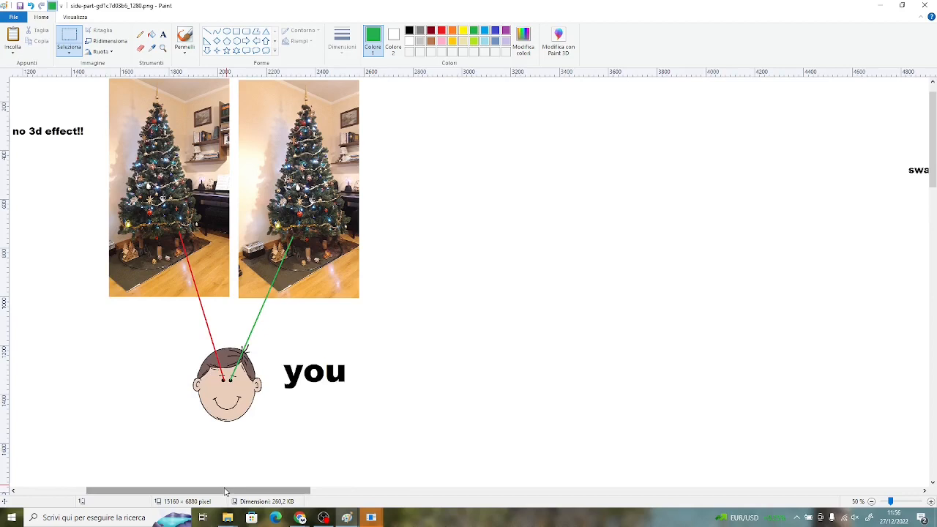
{"action": "scroll", "scroll_direction": "right", "scroll_amount": 3}
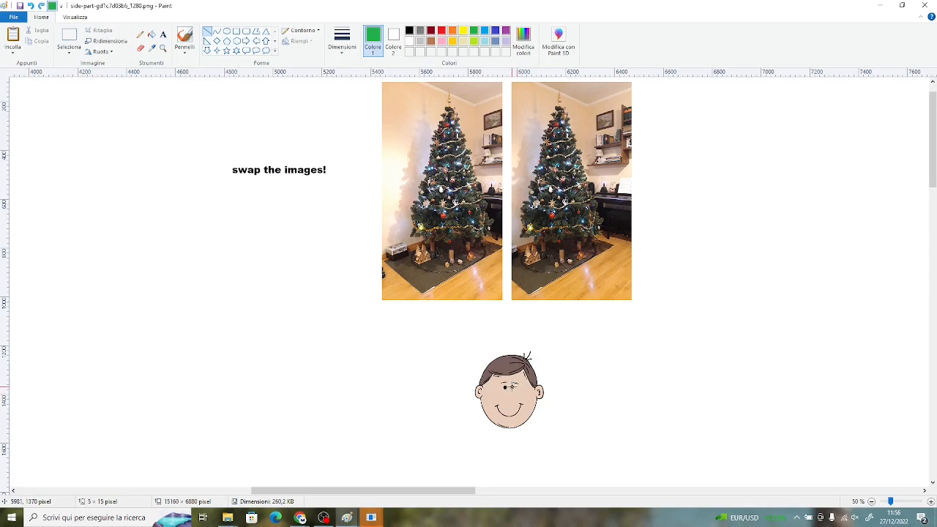
Draw a sight line from a tree photo down to the face's eye.
{"action": "left_click_drag", "start_coordinate": [457, 213], "coordinate": [507, 384]}
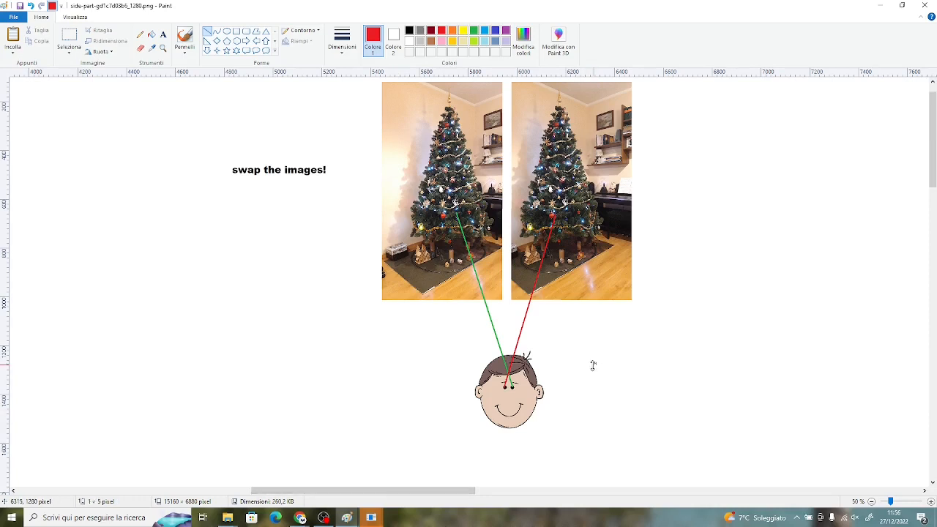
{"action": "mouse_move", "coordinate": [410, 439]}
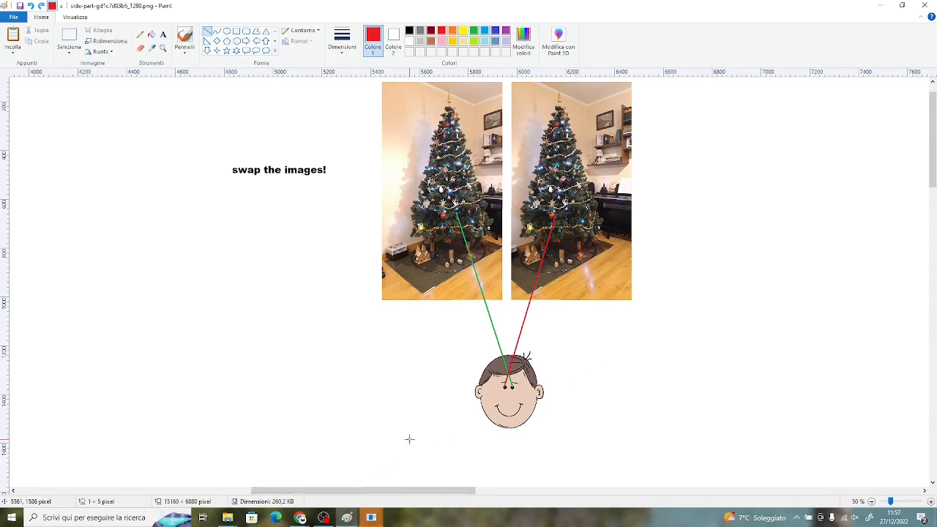
{"action": "mouse_move", "coordinate": [334, 264]}
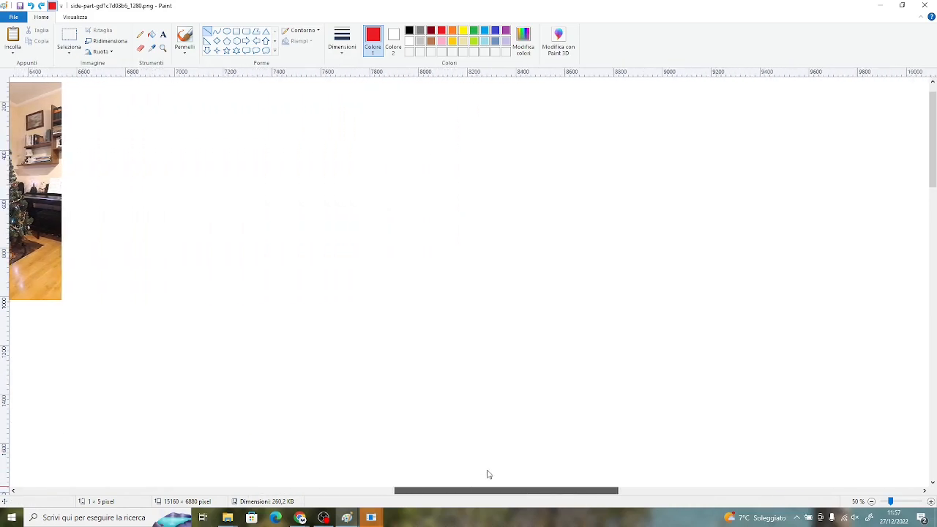
Create a large text box reading 'How to do it?' with first step '1)Blur the image'.
{"action": "scroll", "scroll_direction": "right", "scroll_amount": 3}
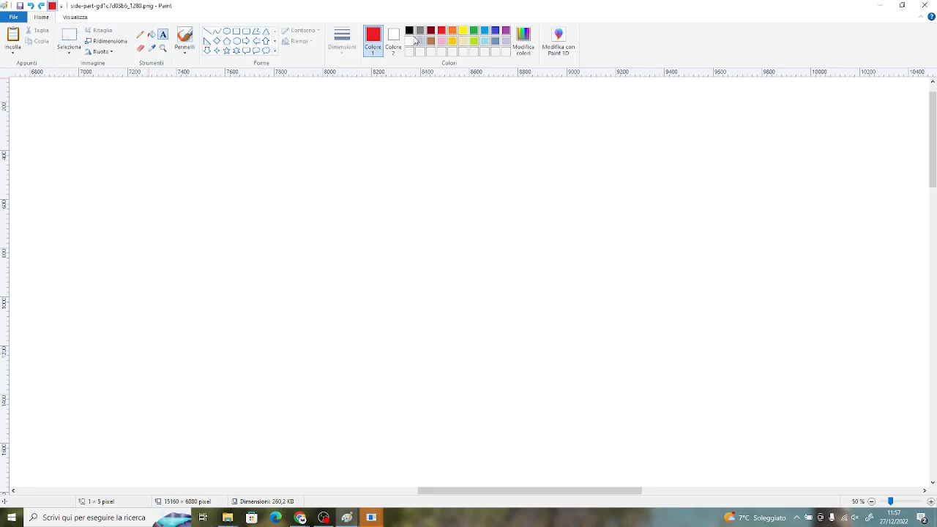
{"action": "left_click_drag", "start_coordinate": [109, 117], "coordinate": [457, 375]}
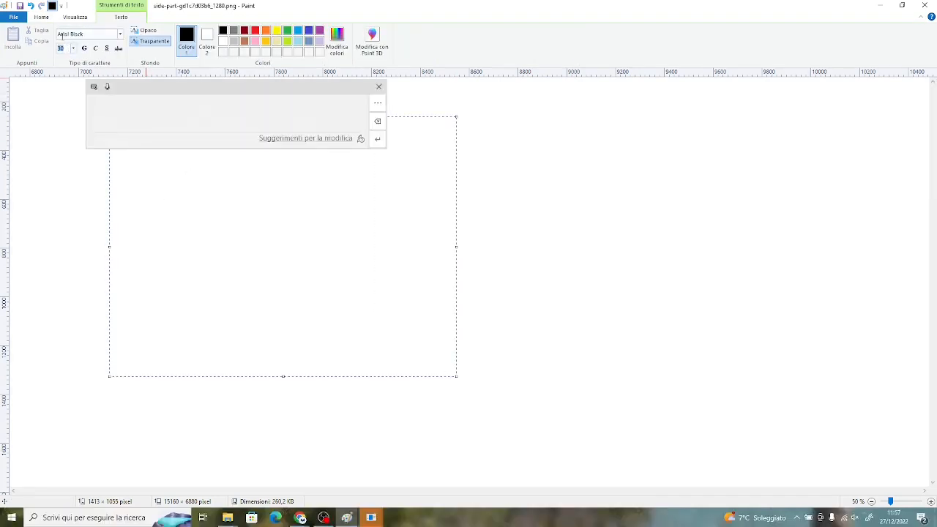
{"action": "type", "text": "How to do it"}
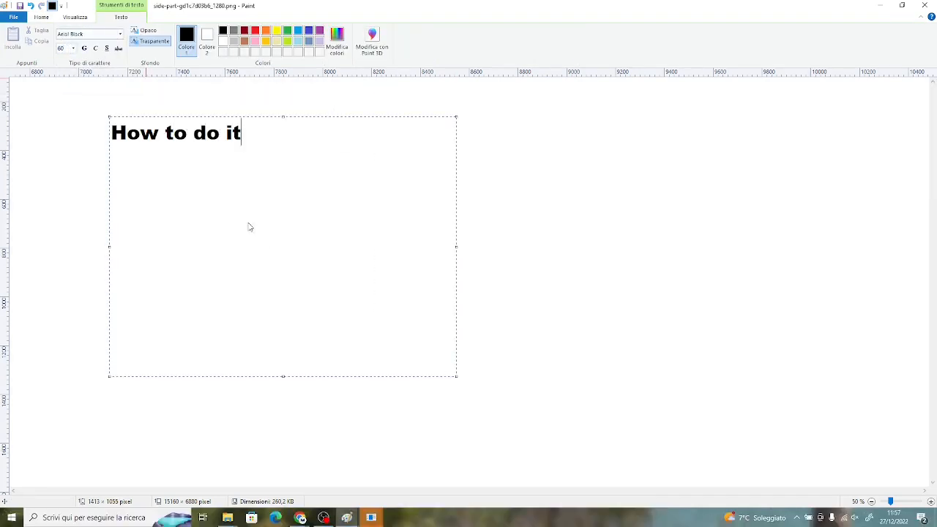
{"action": "type", "text": "?"}
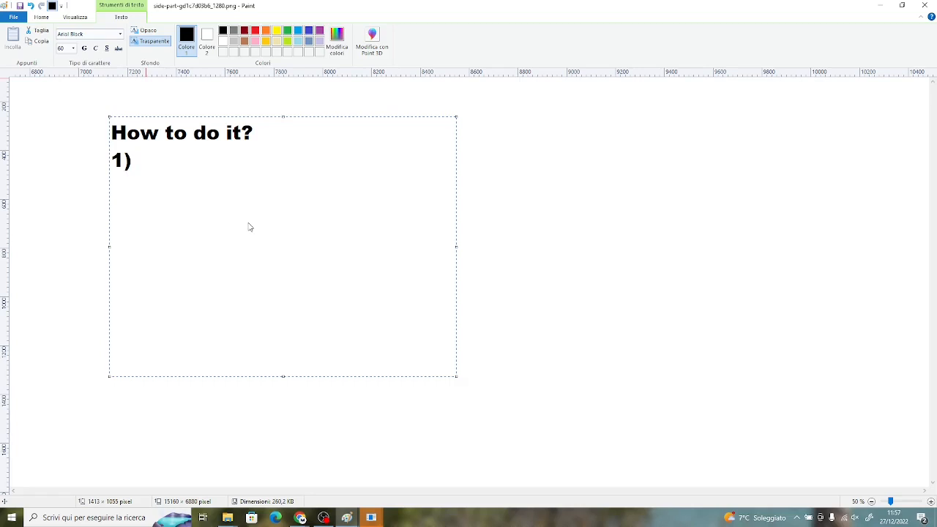
{"action": "type", "text": "Blur"}
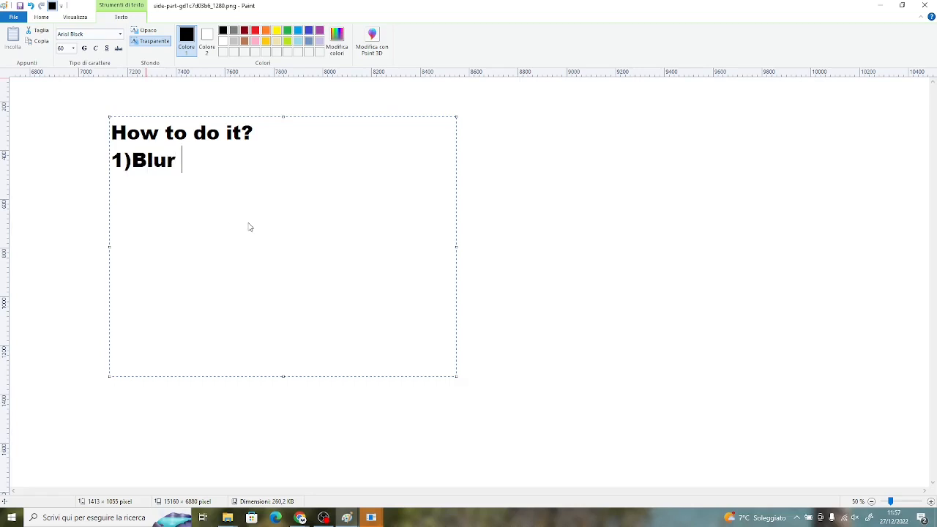
{"action": "type", "text": "the i"}
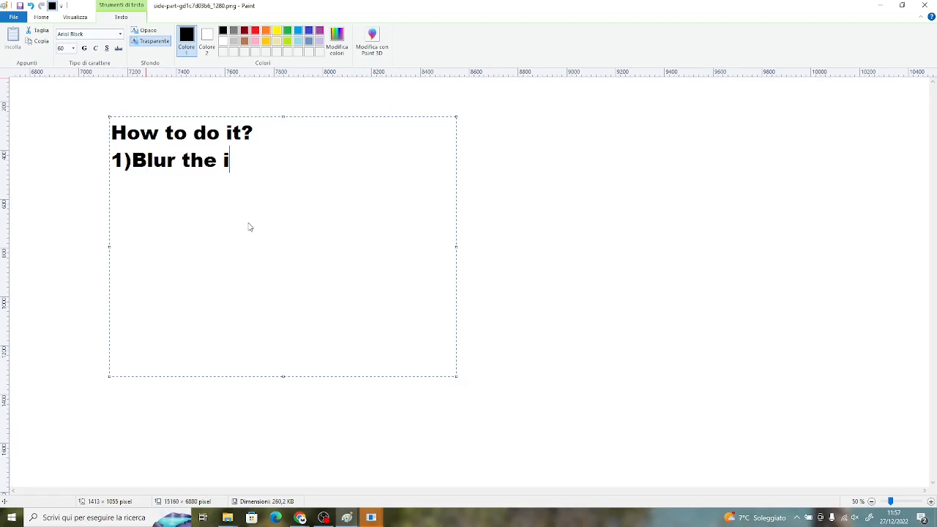
{"action": "type", "text": "mage"}
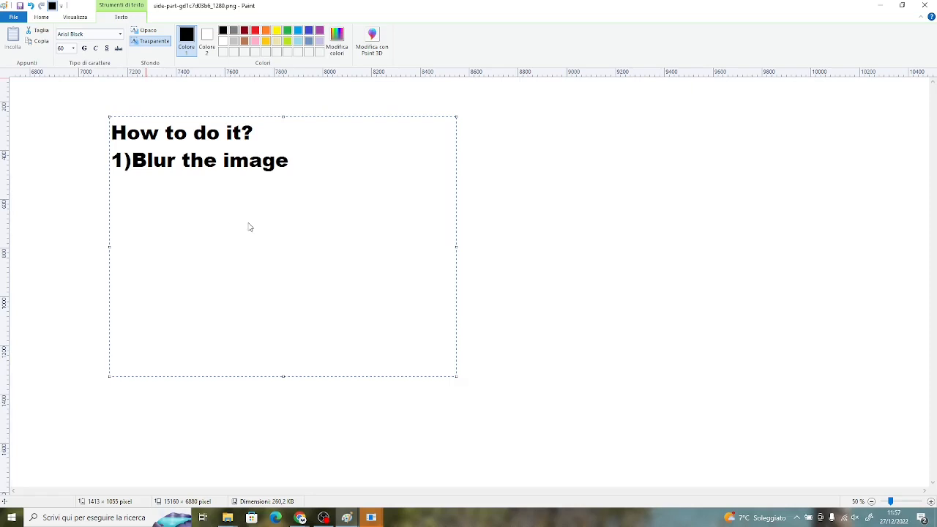
{"action": "left_click", "coordinate": [290, 160]}
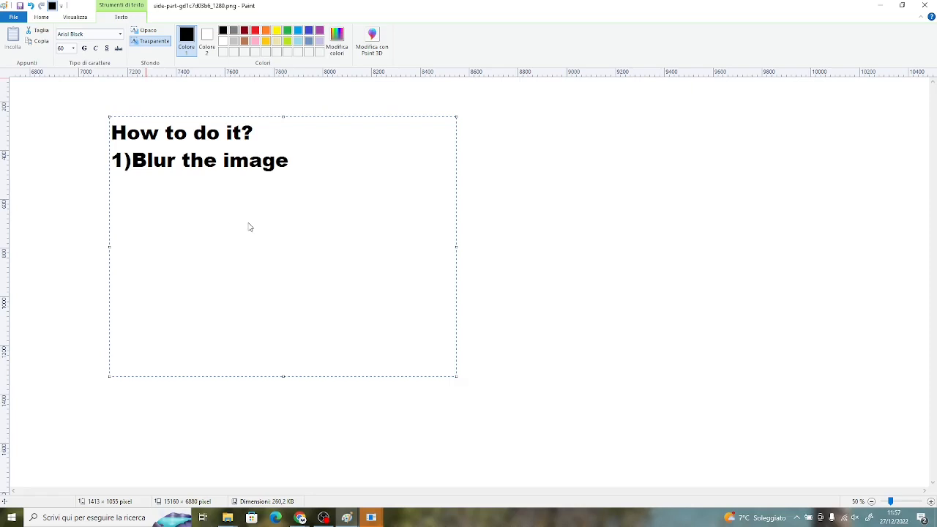
Add step '2)Move your head closer to the screen or further from it to focus'.
{"action": "type", "text": "2)Mo"}
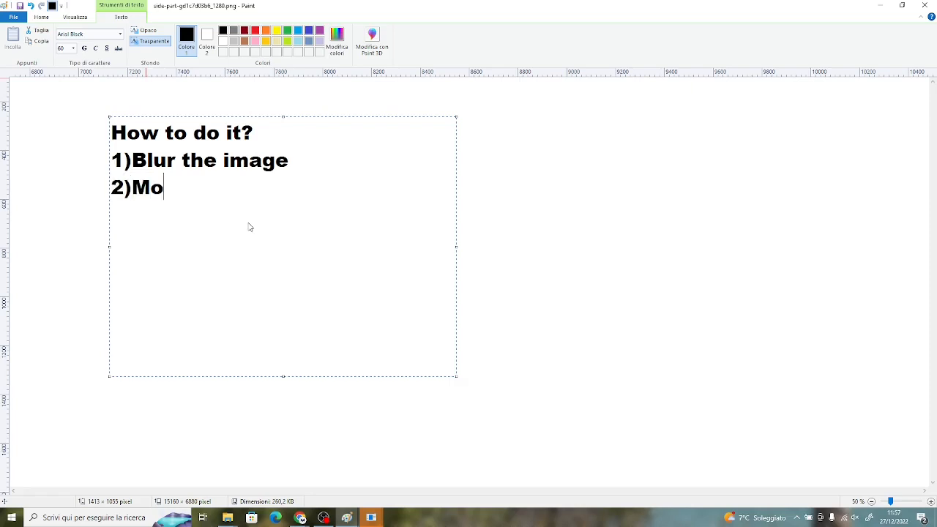
{"action": "type", "text": "ve your he"}
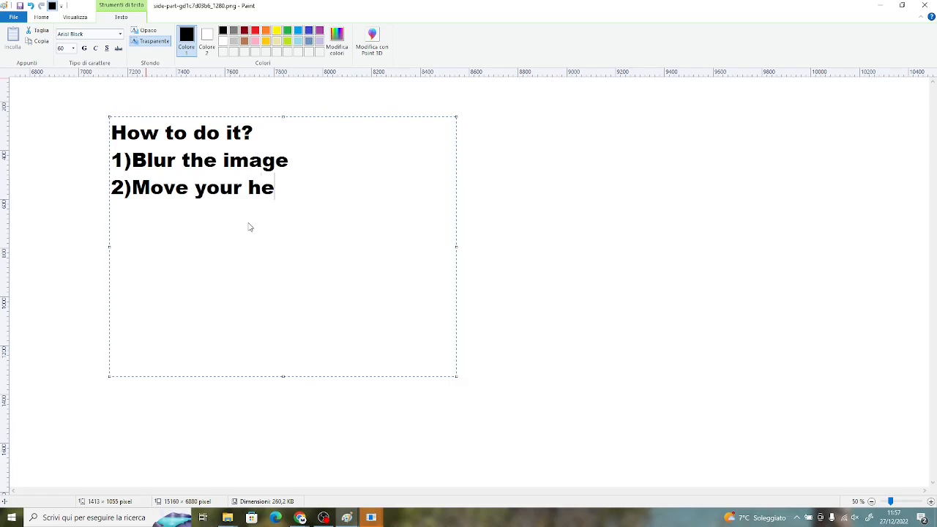
{"action": "type", "text": "ad"}
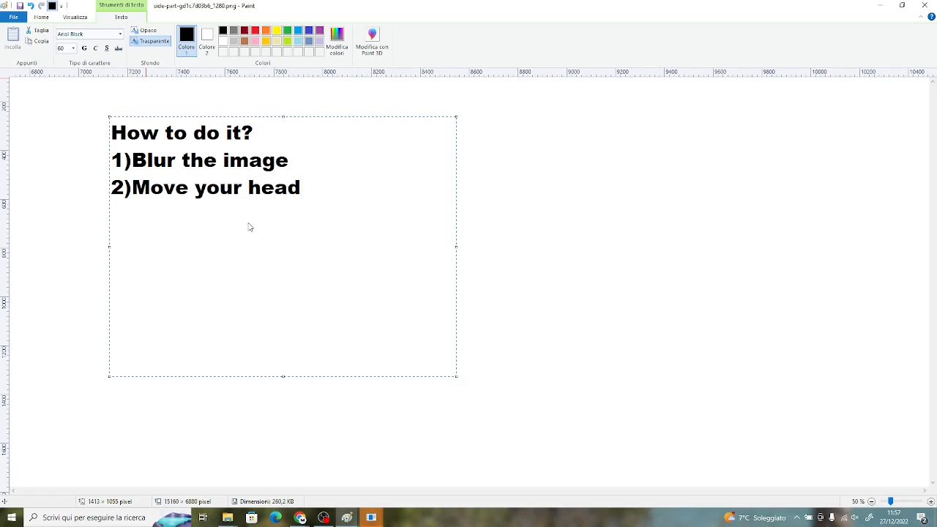
{"action": "type", "text": "clo"}
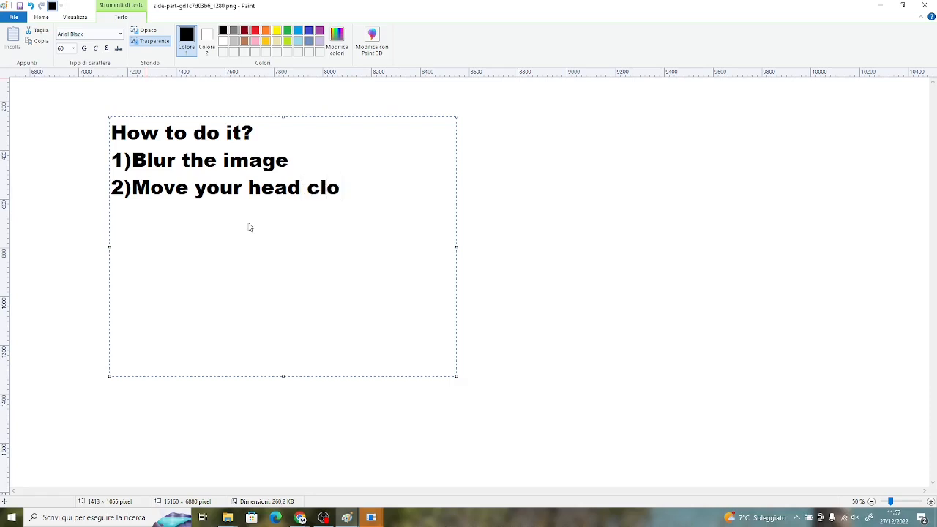
{"action": "type", "text": "ser"}
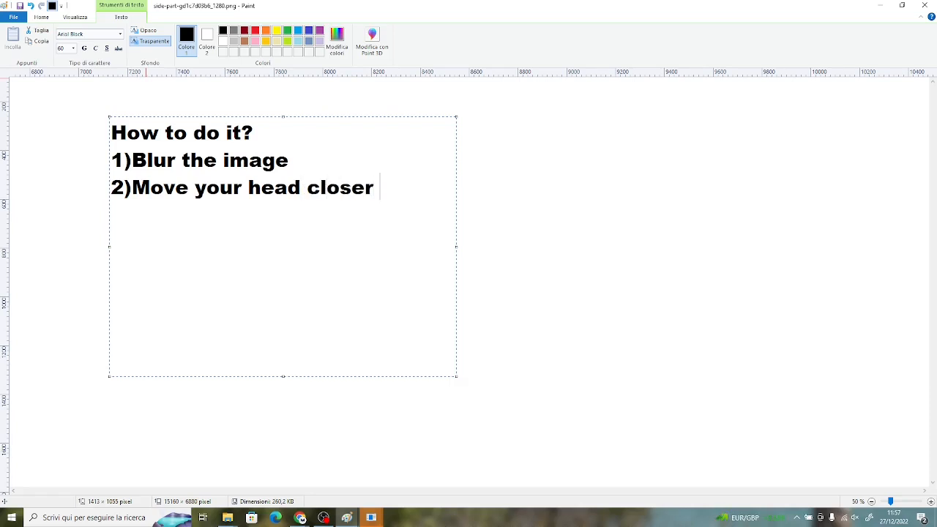
{"action": "type", "text": "to th"}
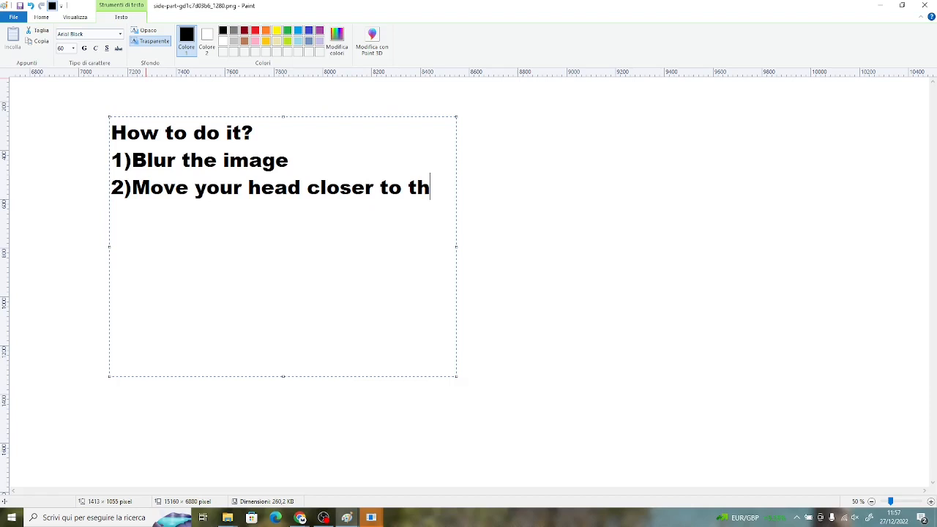
{"action": "type", "text": "e screen"}
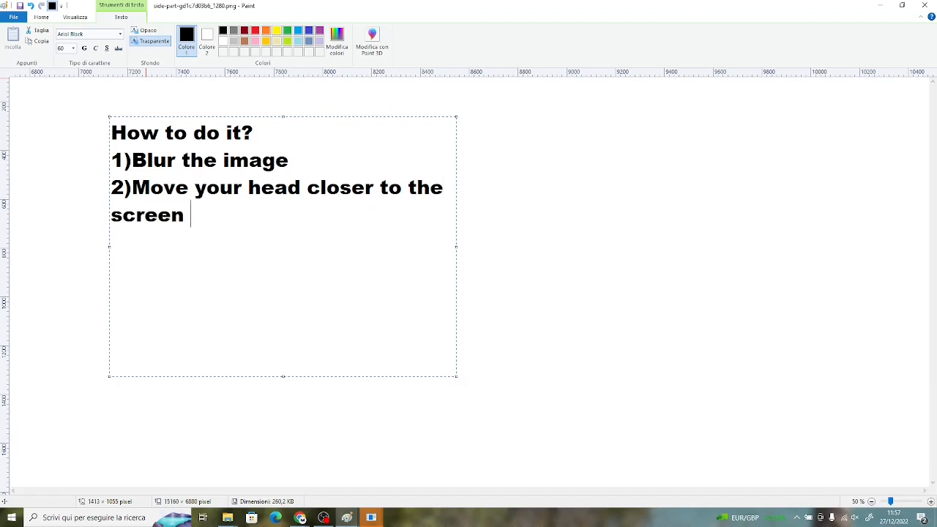
{"action": "type", "text": "or"}
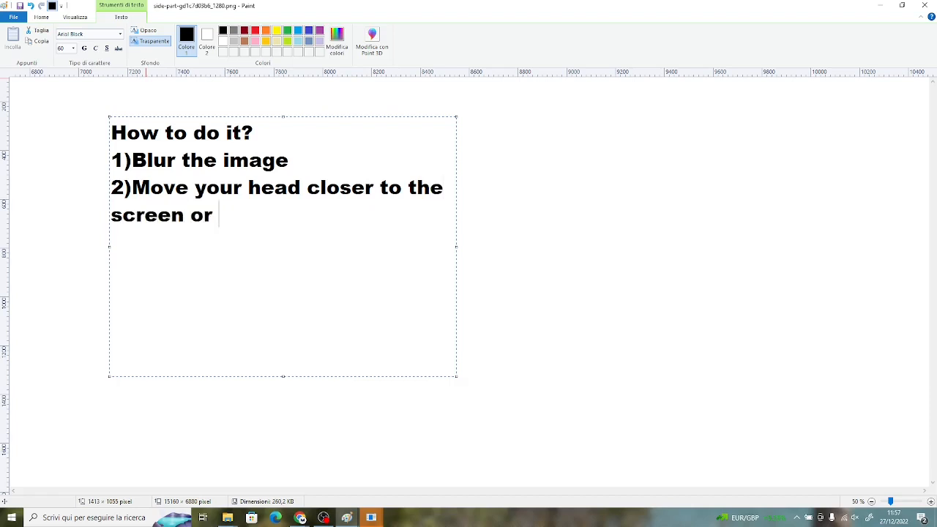
{"action": "type", "text": "further fro"}
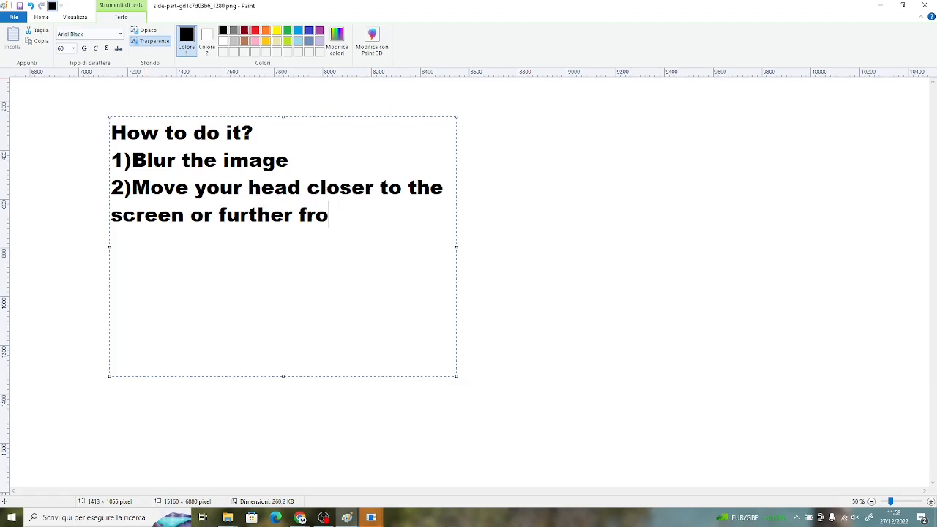
{"action": "type", "text": "m it to f"}
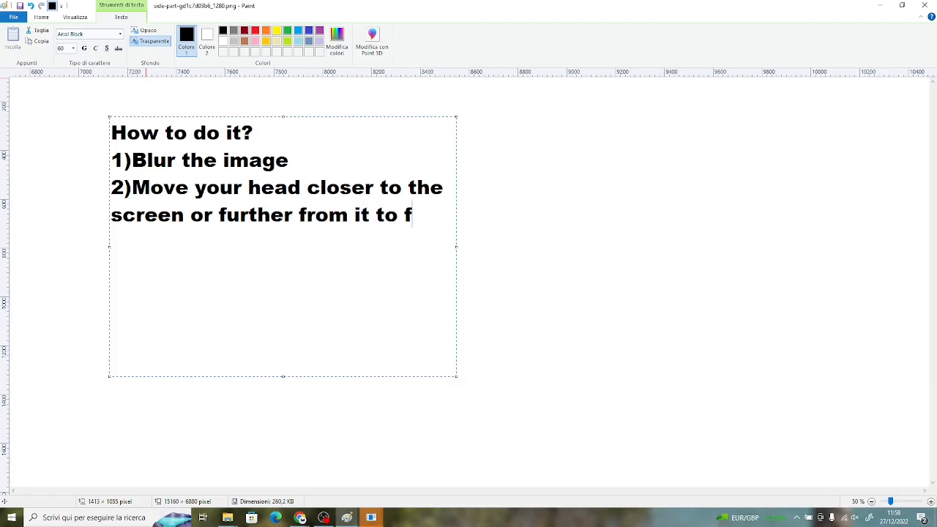
{"action": "type", "text": "ocus"}
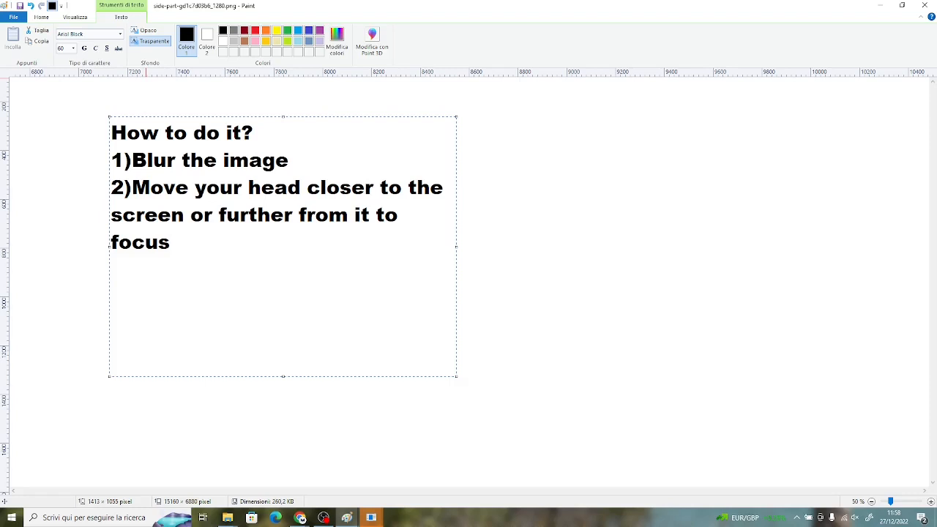
{"action": "left_click", "coordinate": [170, 244]}
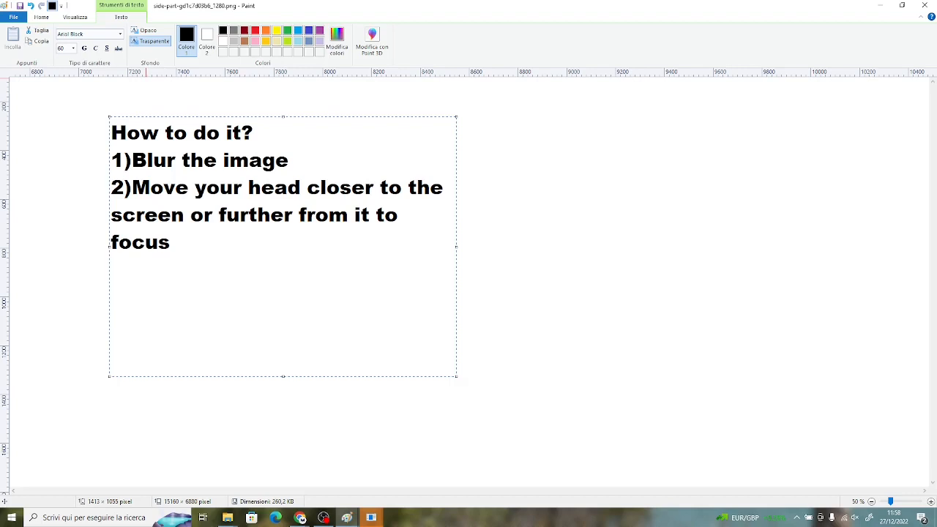
Add step '3)Practice so you'll need less time to visualize the 3d images correctly'.
{"action": "type", "text": "3)Practi"}
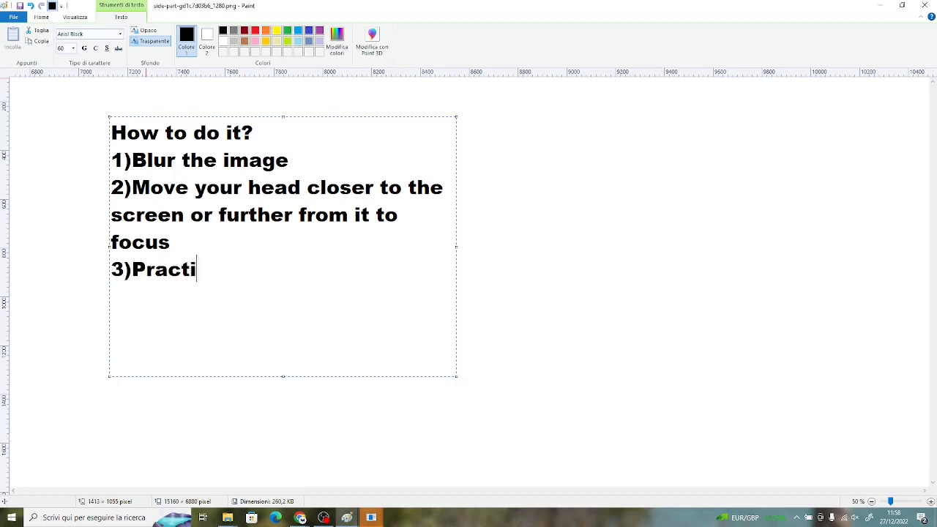
{"action": "type", "text": "ce so"}
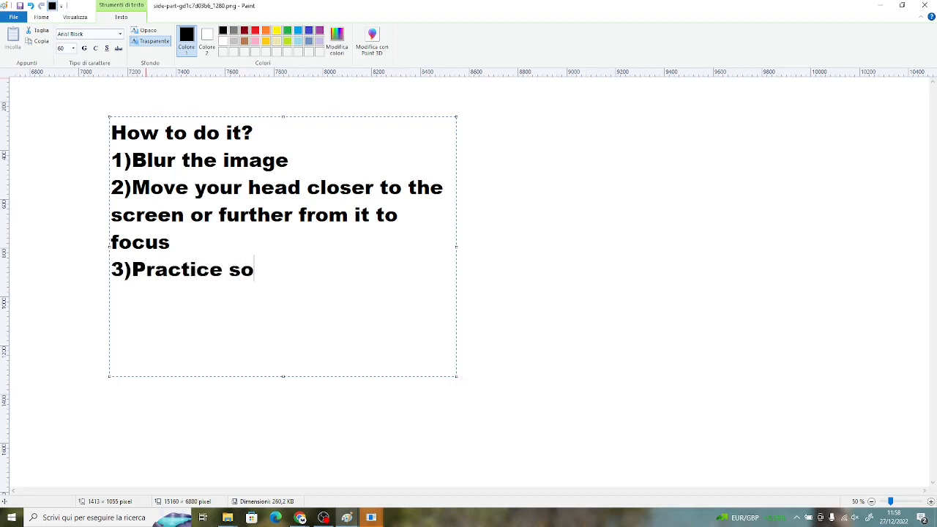
{"action": "type", "text": "you'll need less ti"}
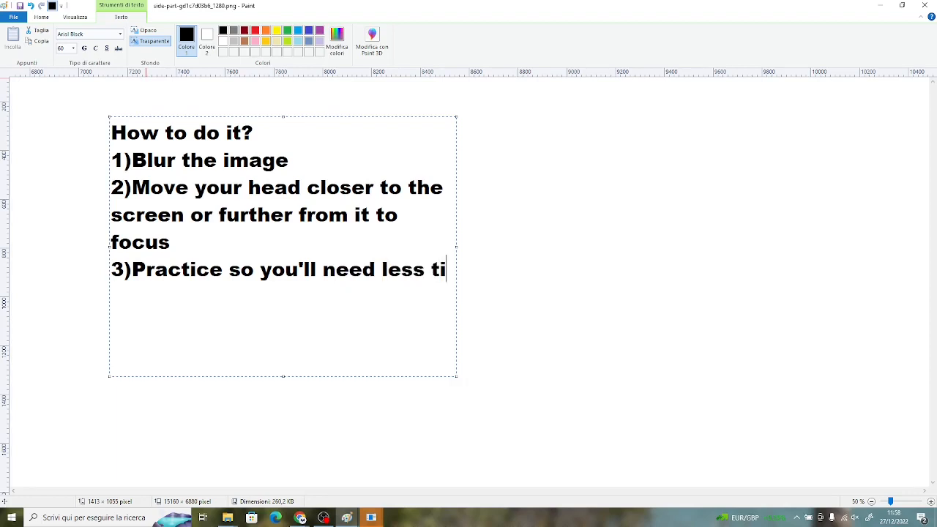
{"action": "type", "text": "me to visua"}
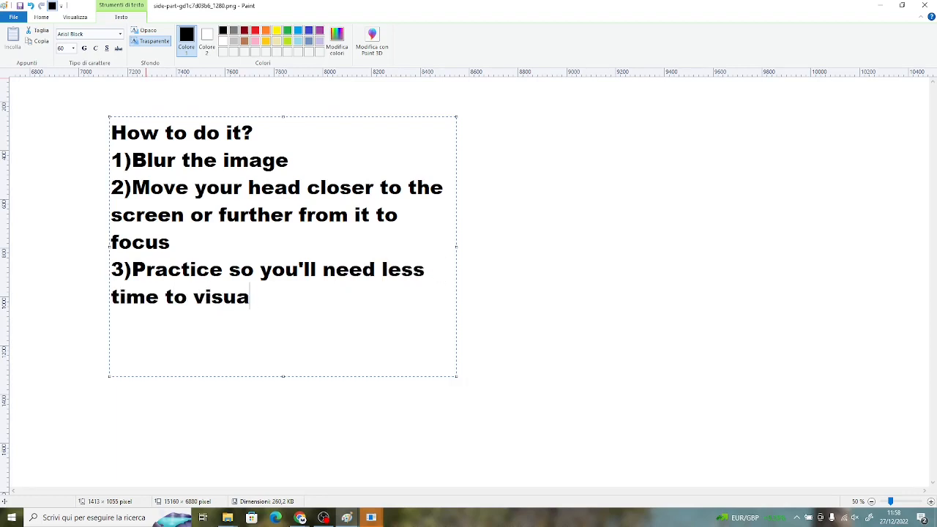
{"action": "type", "text": "lize the 3d image"}
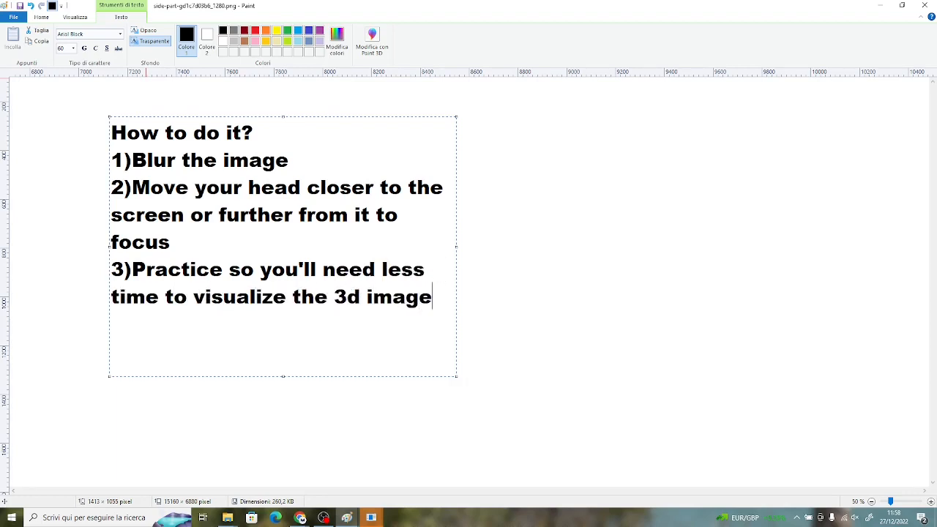
{"action": "type", "text": "s"}
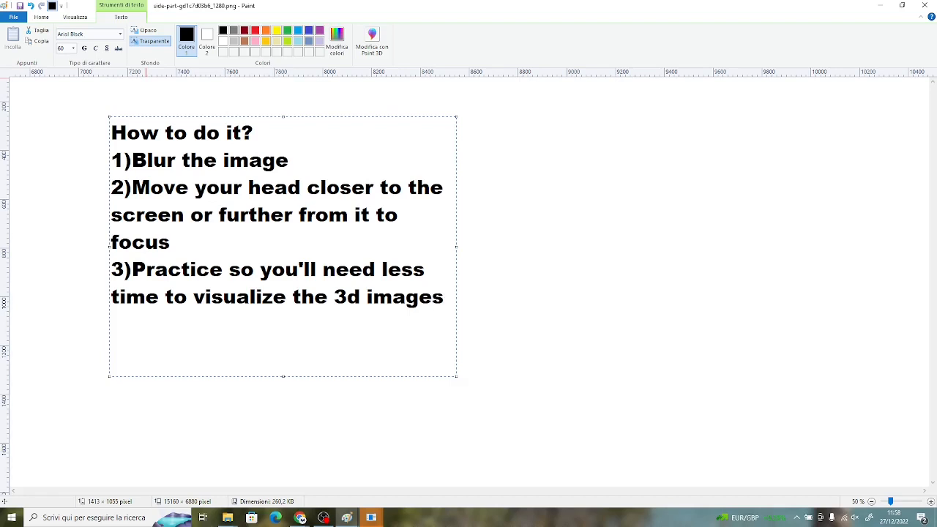
{"action": "type", "text": "correctly\""}
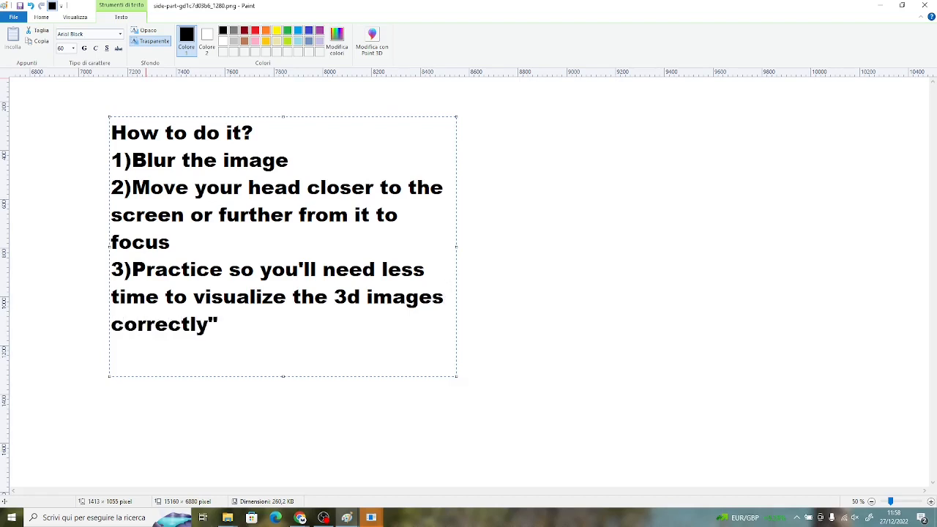